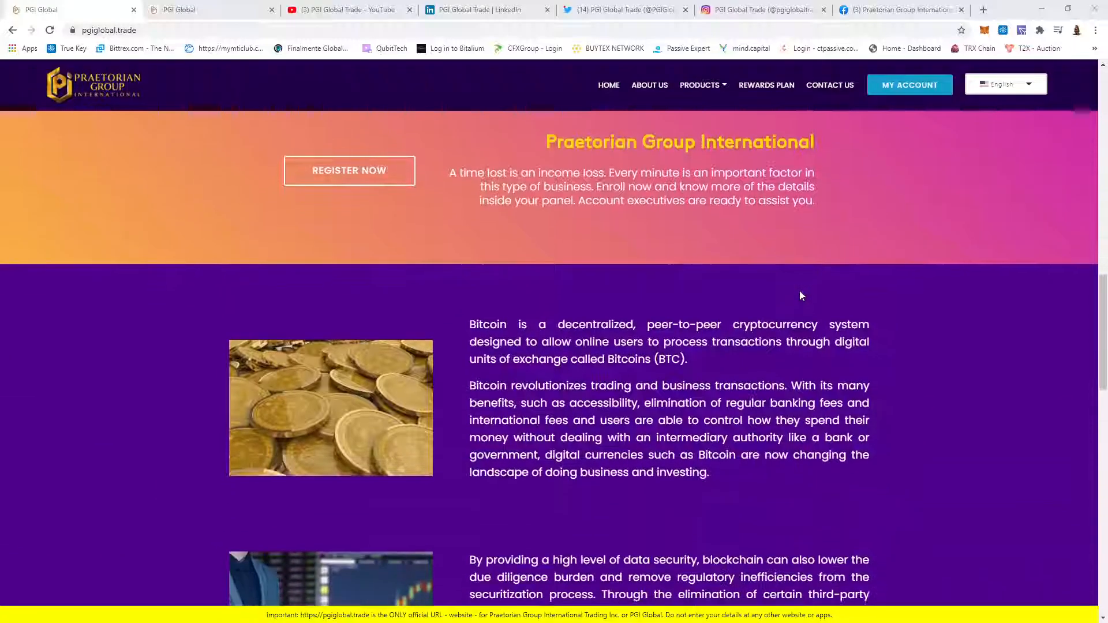
# Scroll the homepage down past Register Now to the Bitcoin and blockchain explanations.
pyautogui.scroll(-3)
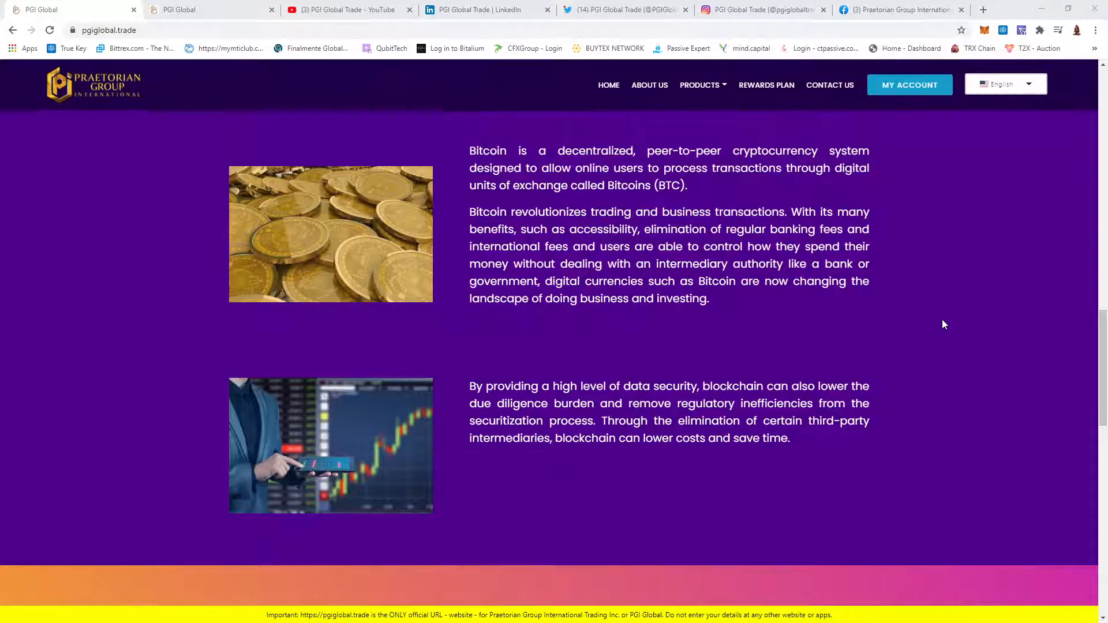
pyautogui.moveTo(933, 327)
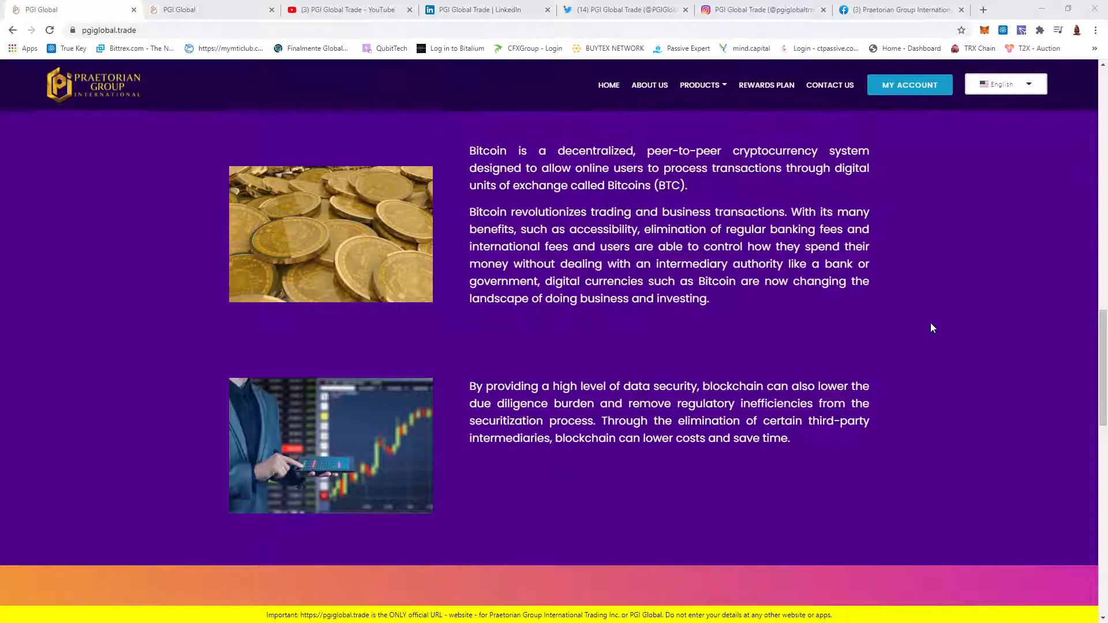
pyautogui.moveTo(742, 339)
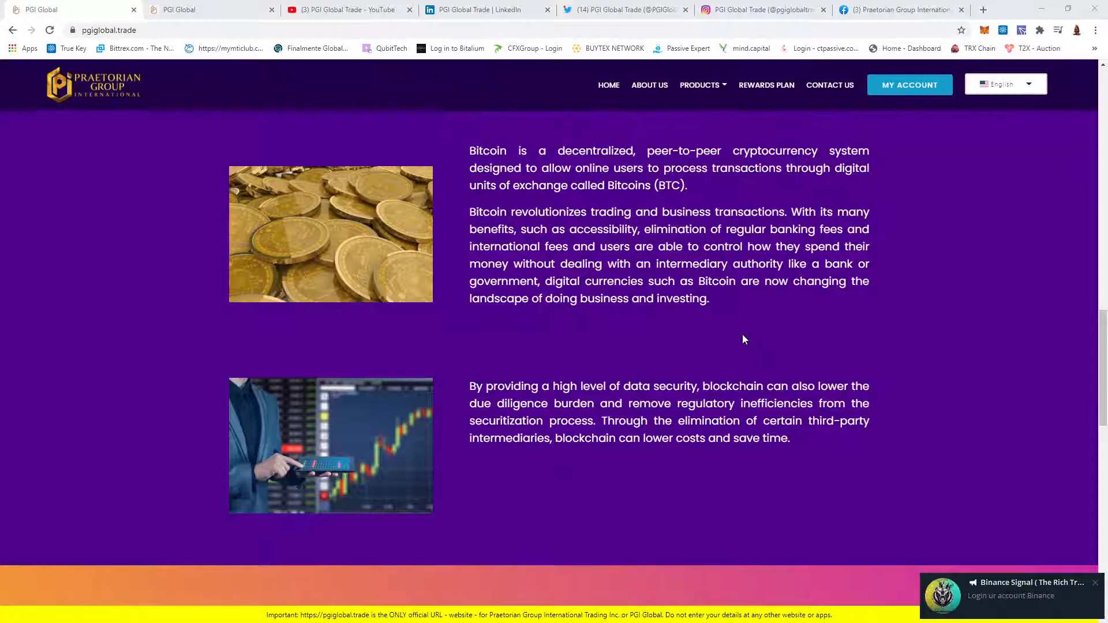
# Scroll past the blockchain video and testimonials to Giving Back, then go to About Us.
pyautogui.scroll(-3)
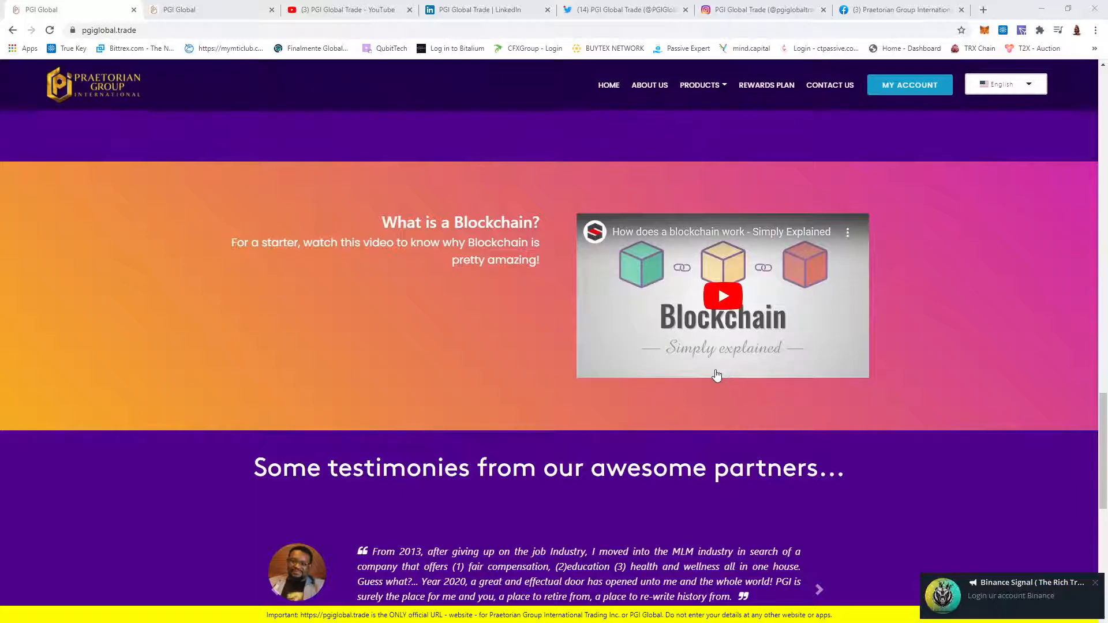
pyautogui.scroll(-3)
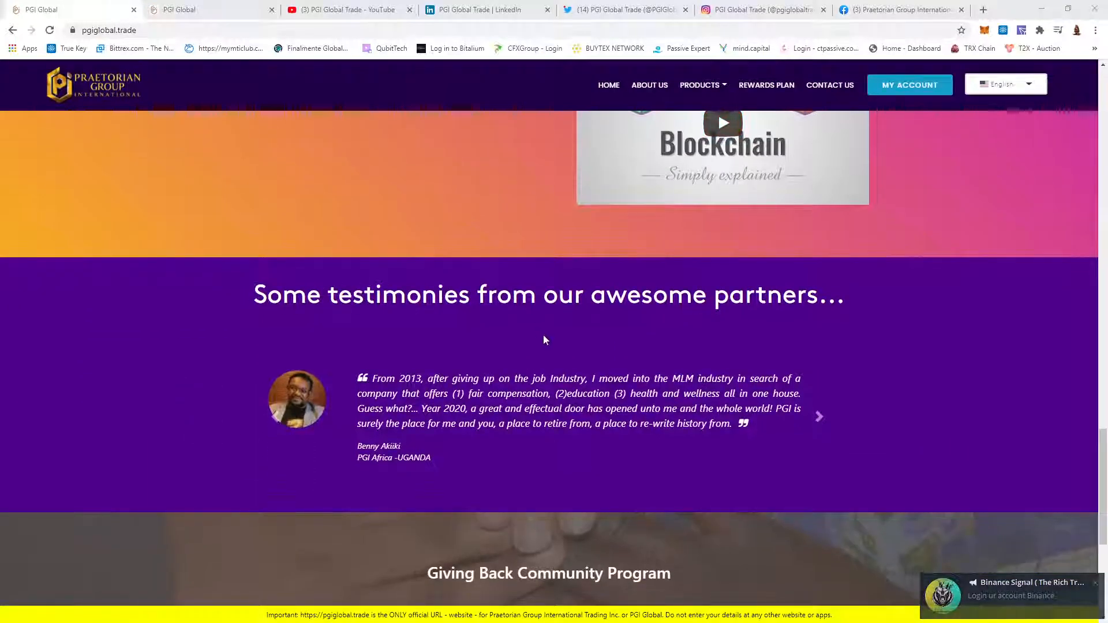
pyautogui.scroll(-3)
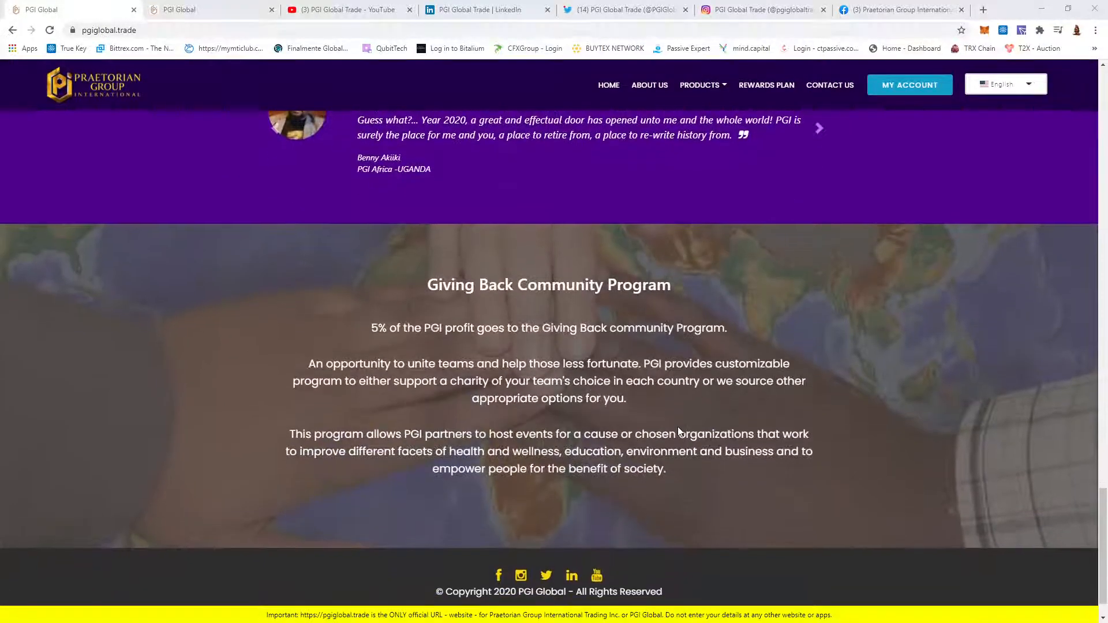
pyautogui.scroll(-3)
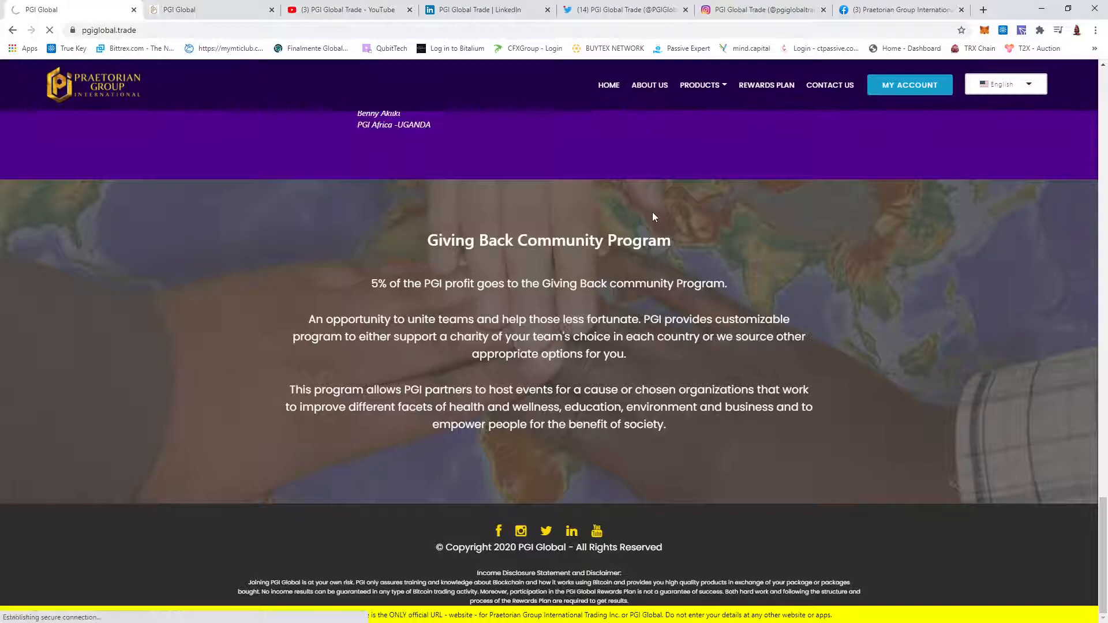
pyautogui.click(648, 84)
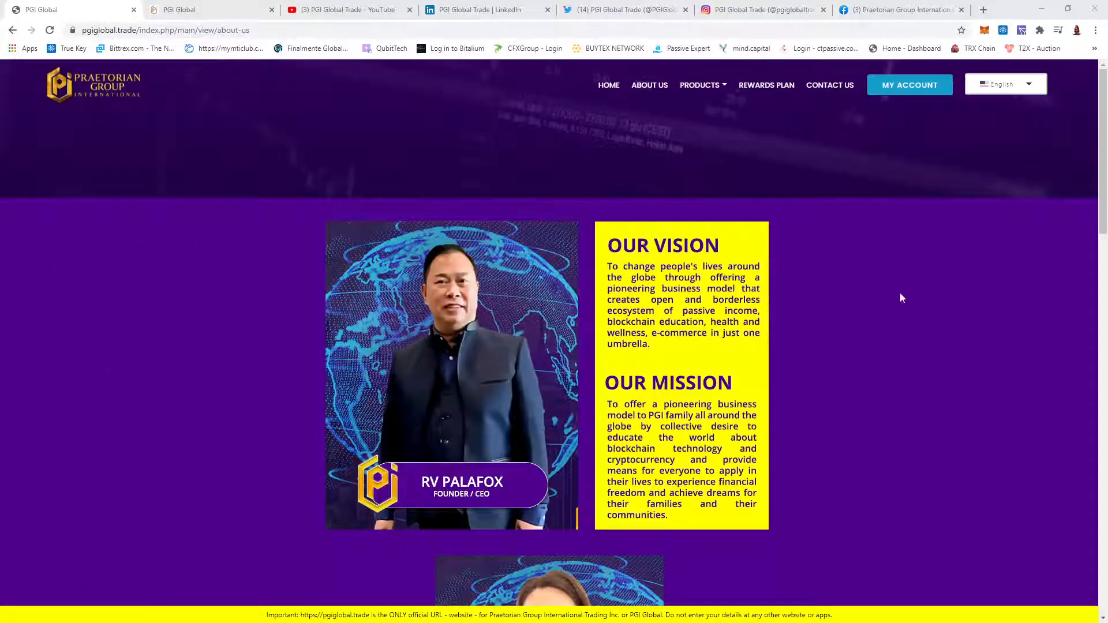
# Read the About Us vision, mission and leadership team profiles, then move to YouTube.
pyautogui.scroll(-3)
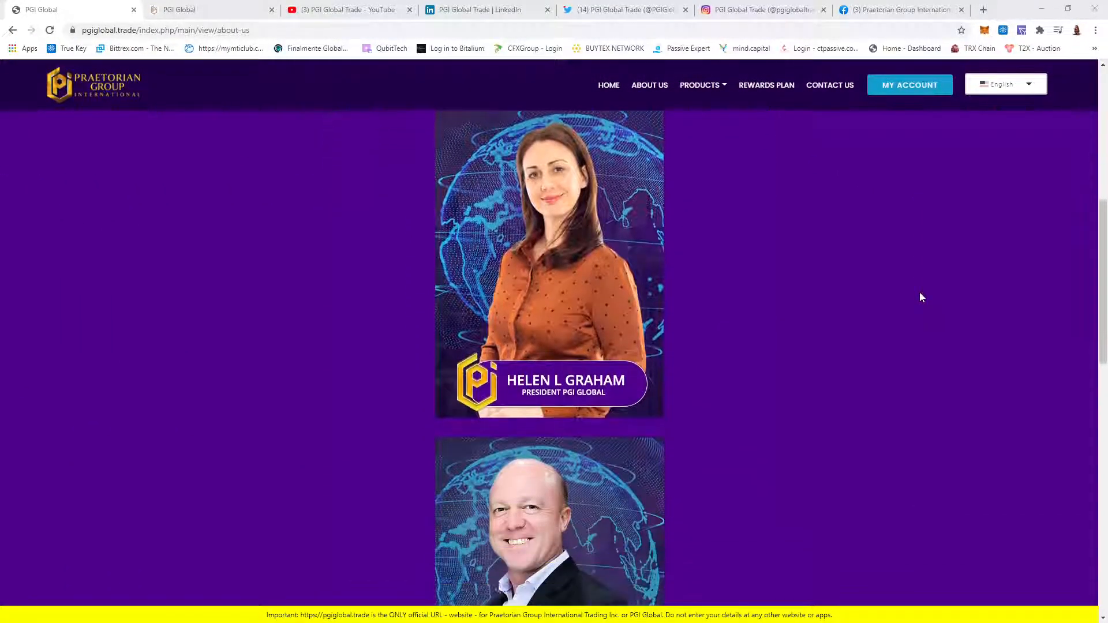
pyautogui.scroll(-3)
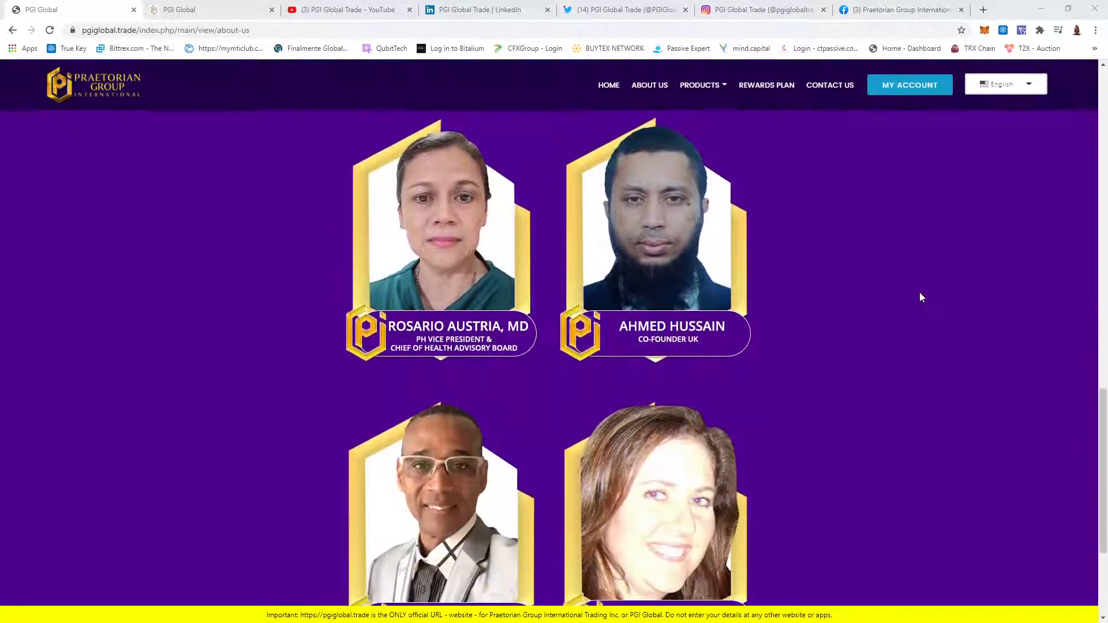
pyautogui.scroll(-3)
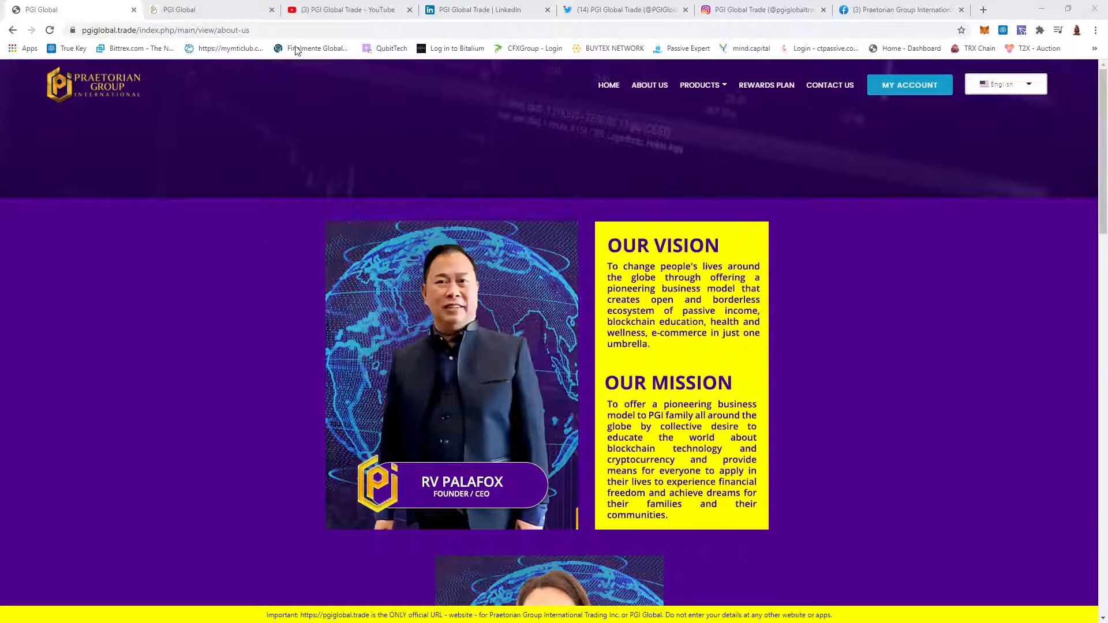
pyautogui.click(346, 10)
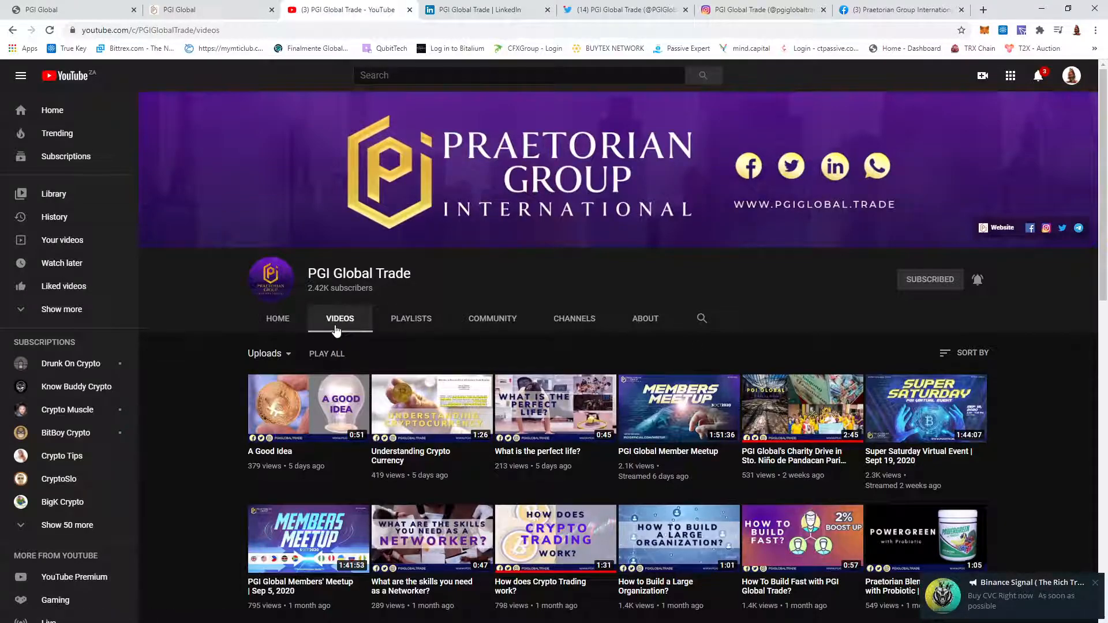
# Browse the PGI Global Trade channel's video playlists, then move to LinkedIn.
pyautogui.scroll(-3)
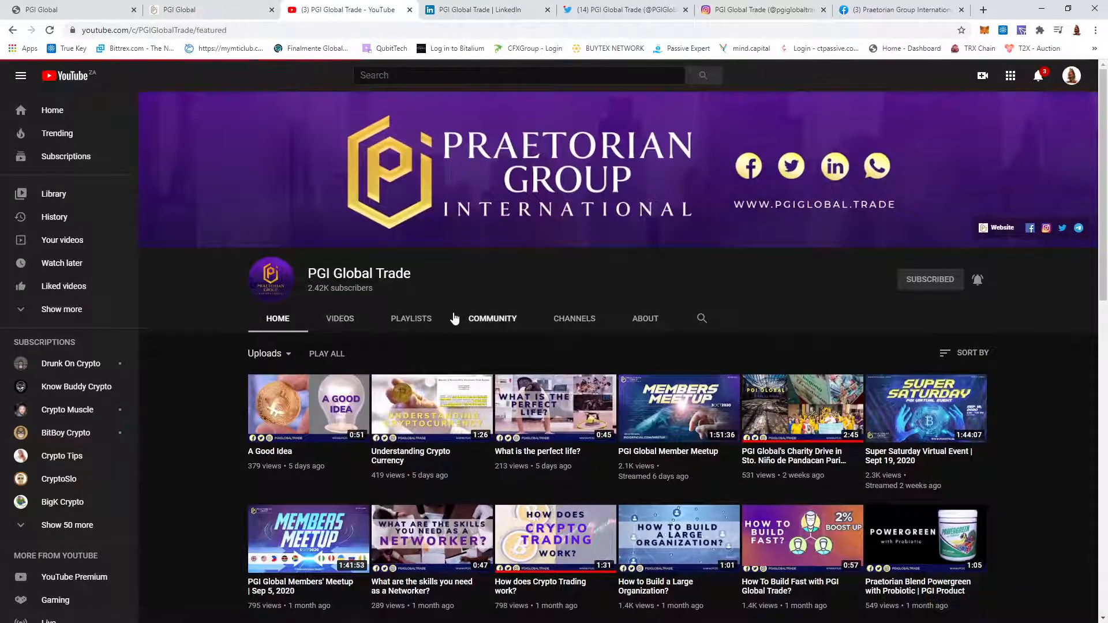
pyautogui.scroll(-3)
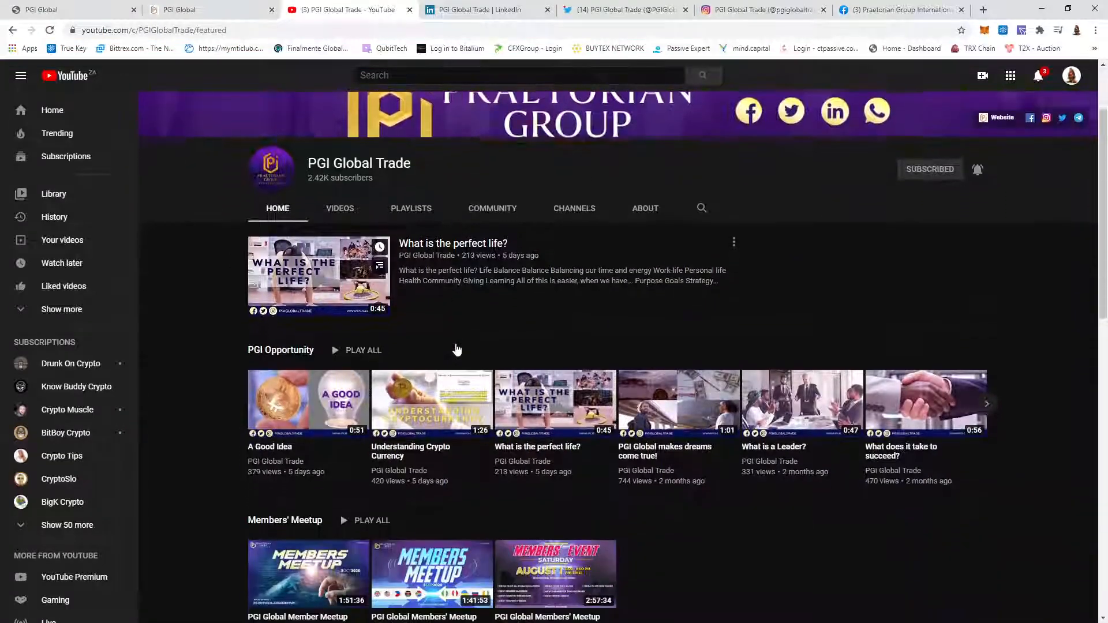
pyautogui.scroll(-3)
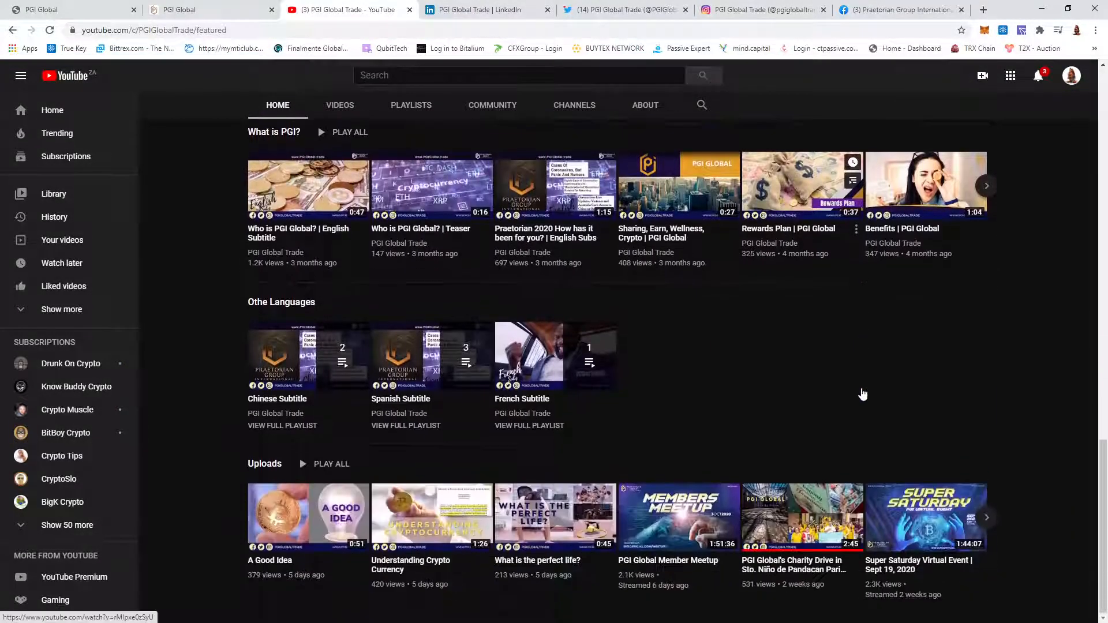
pyautogui.click(486, 9)
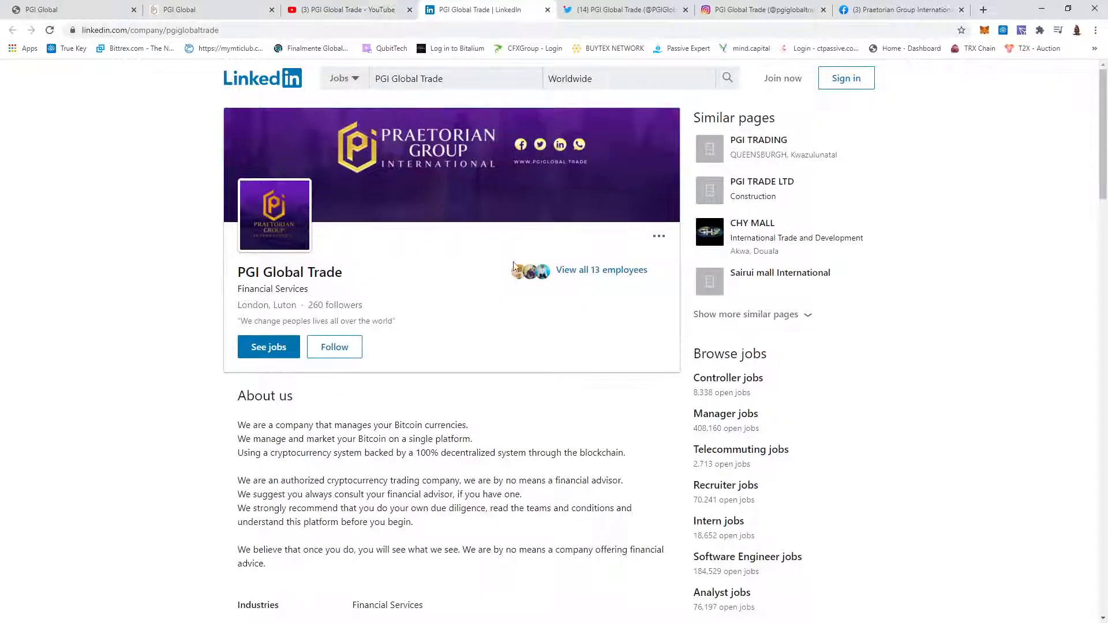
# Scroll PGI Global Trade's LinkedIn About us section and its Twitter tweets.
pyautogui.scroll(-3)
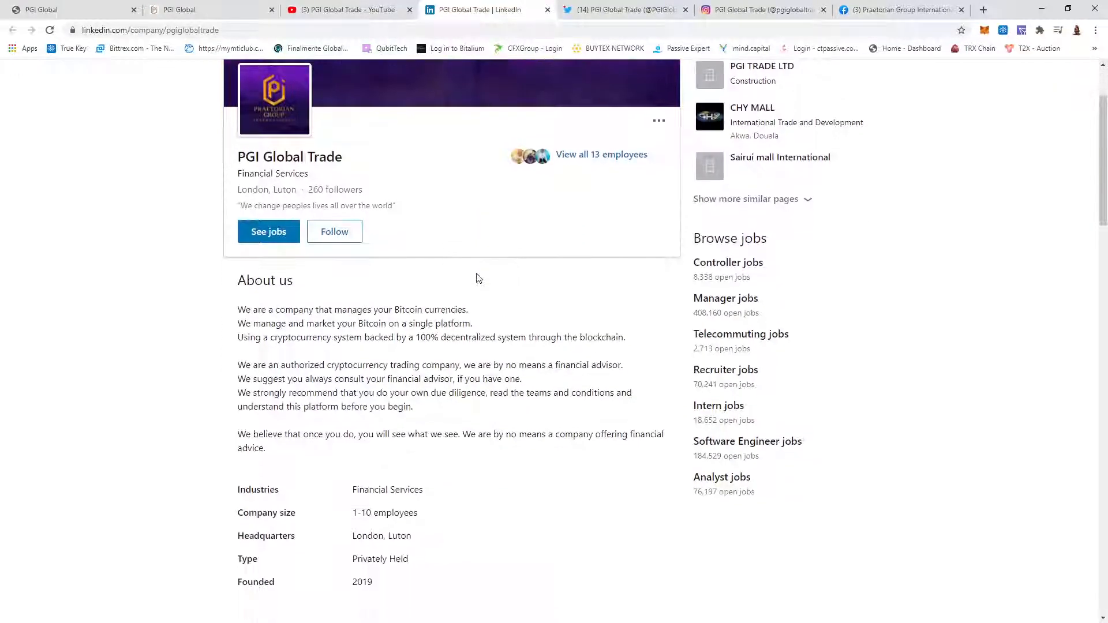
pyautogui.scroll(-3)
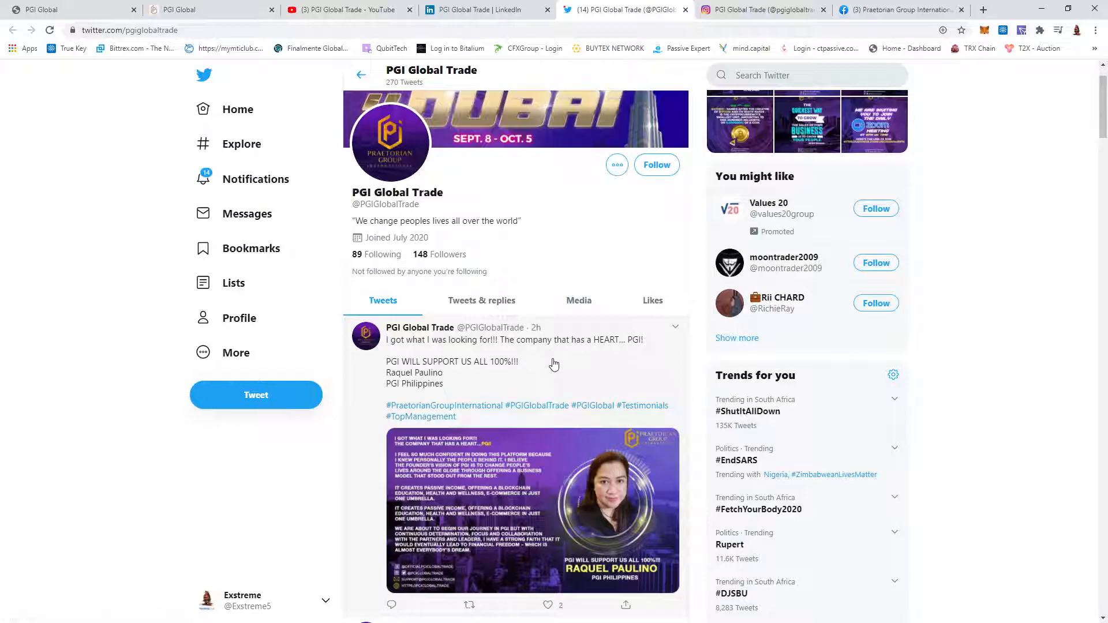
pyautogui.scroll(-3)
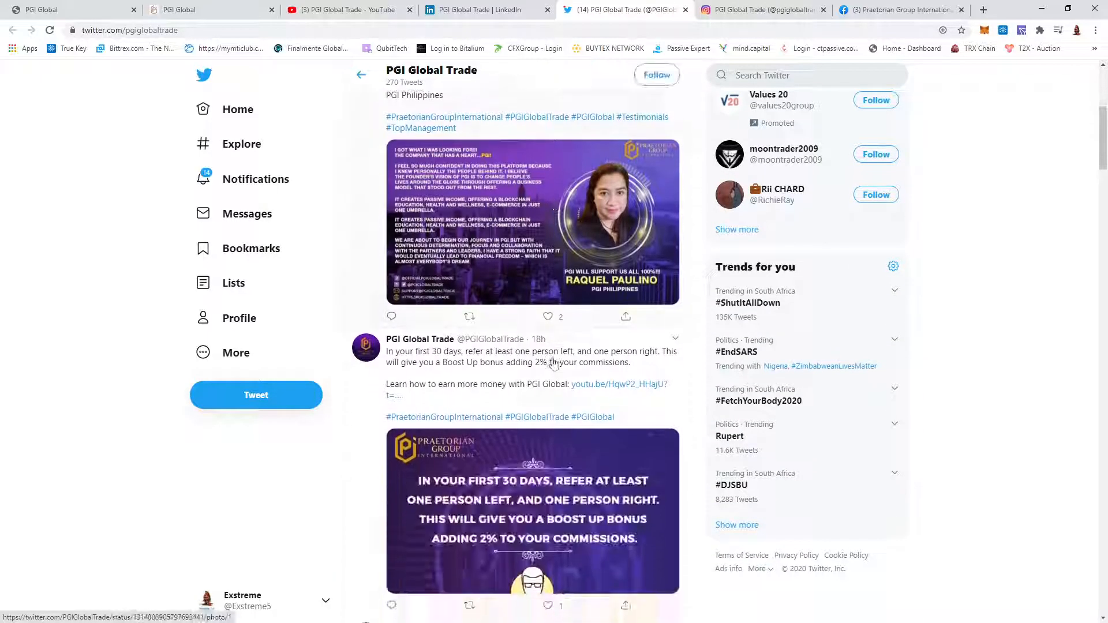
pyautogui.scroll(-3)
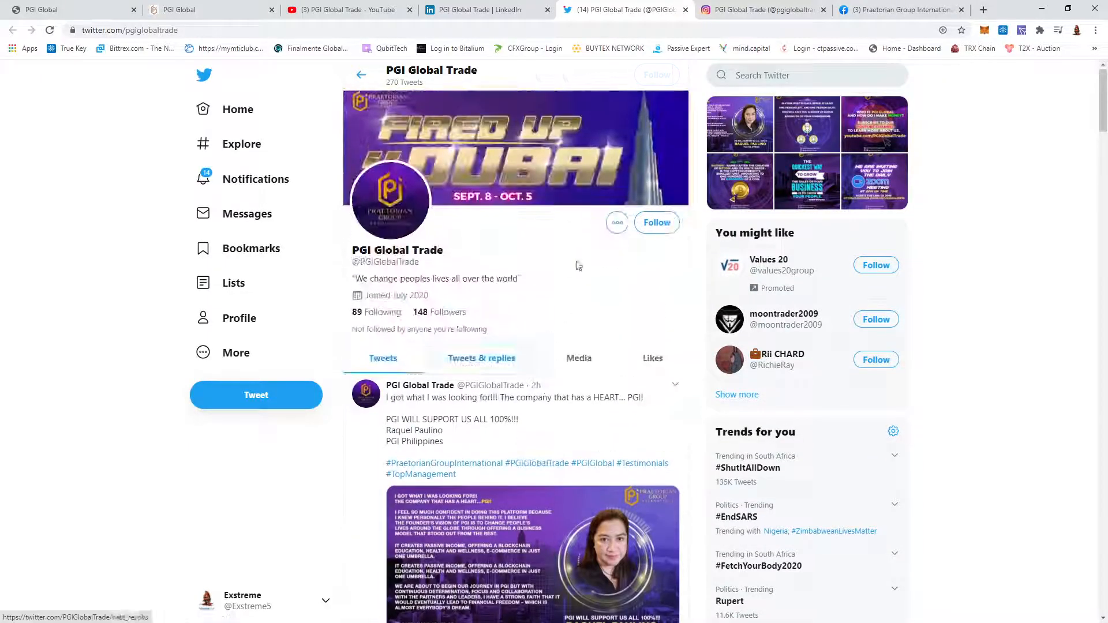
# Go from Instagram to the Facebook page and scroll through About, pinned post, photos and videos.
pyautogui.click(760, 9)
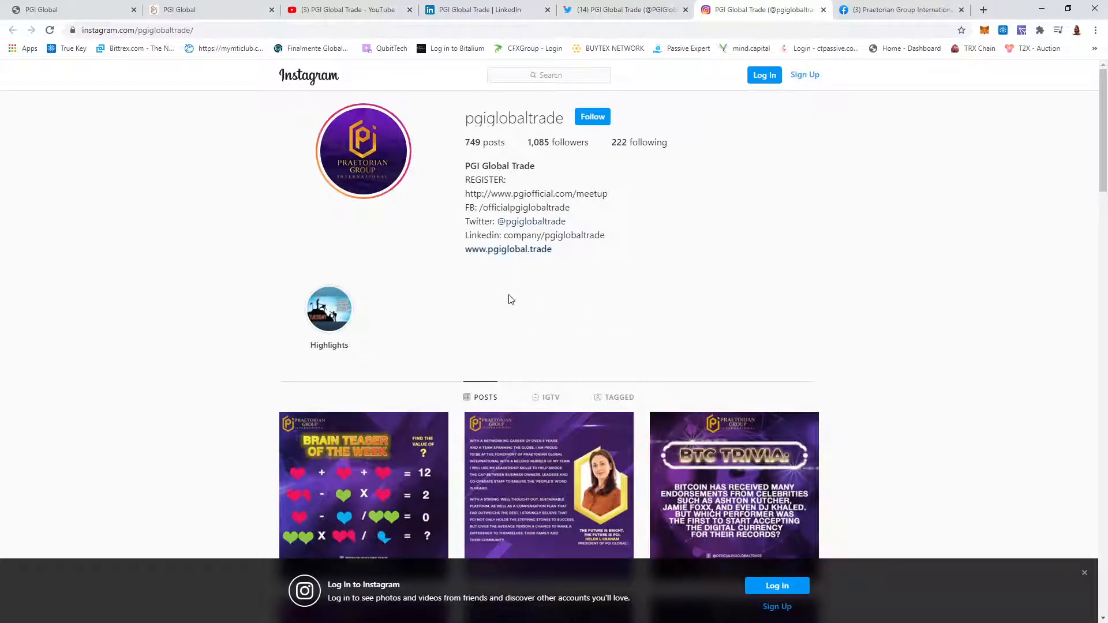
pyautogui.scroll(-3)
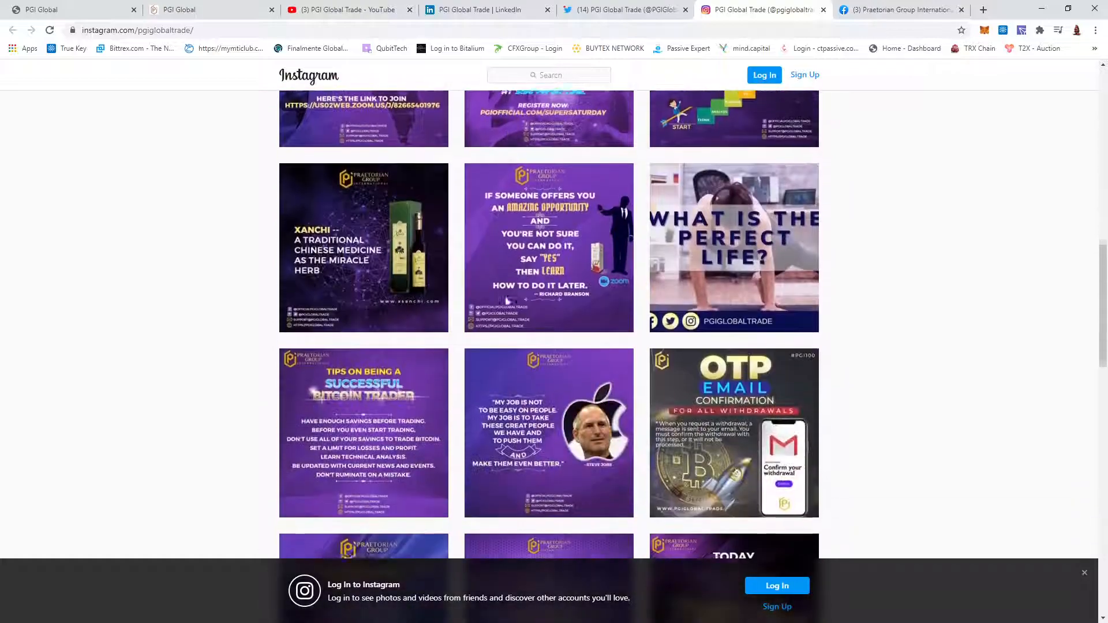
pyautogui.scroll(3)
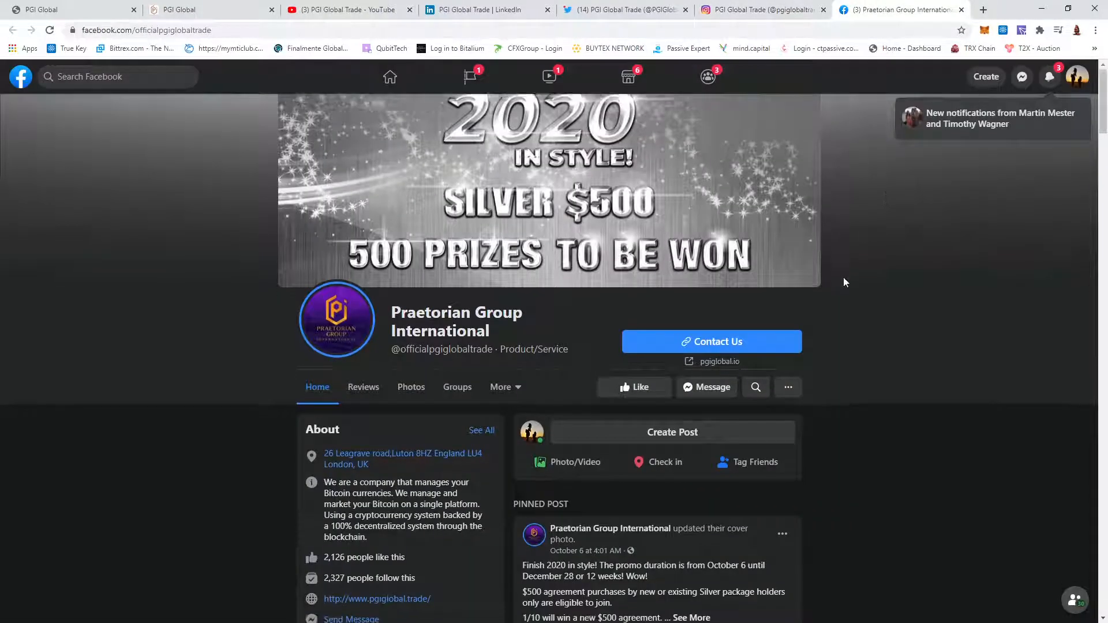
pyautogui.scroll(-3)
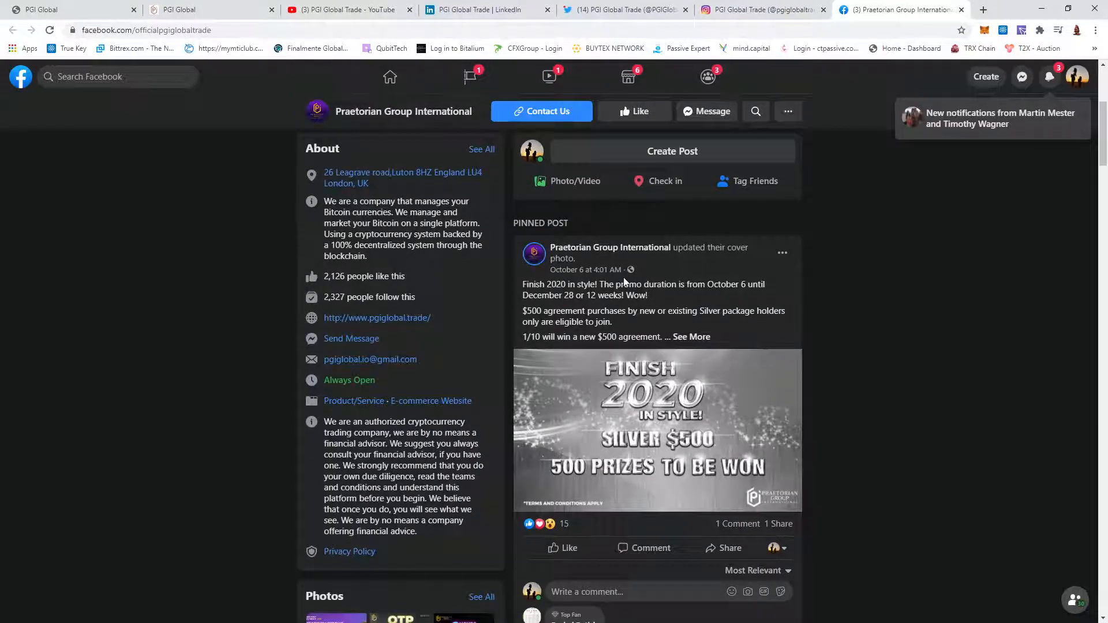
pyautogui.scroll(-3)
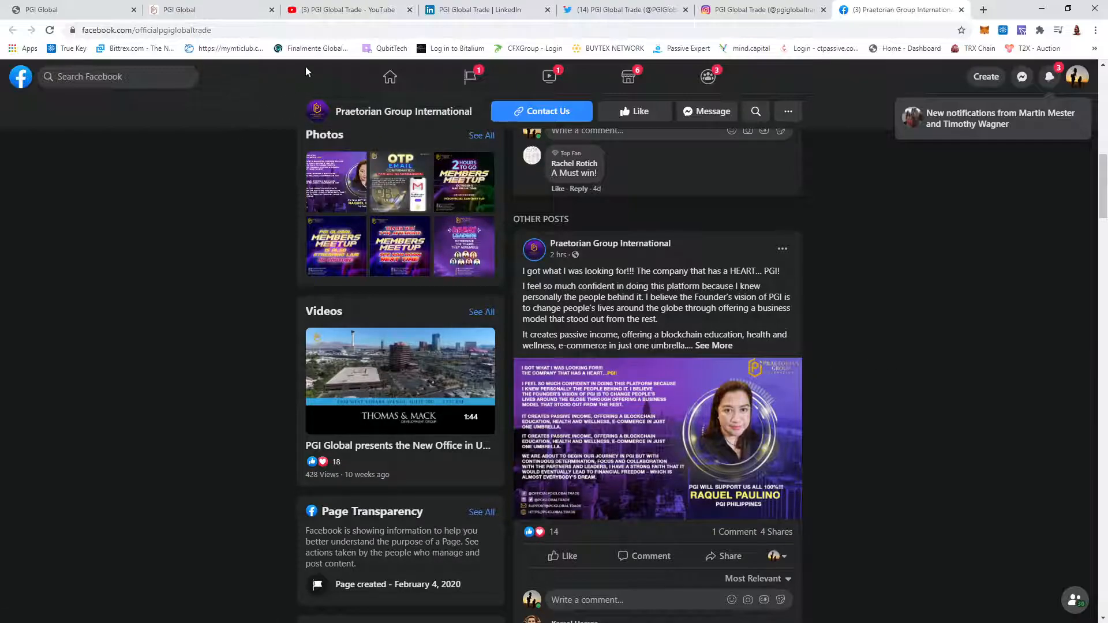
# Return to the YouTube channel and scroll its Opportunity, Members' Meetup and Super Saturday playlists.
pyautogui.click(346, 9)
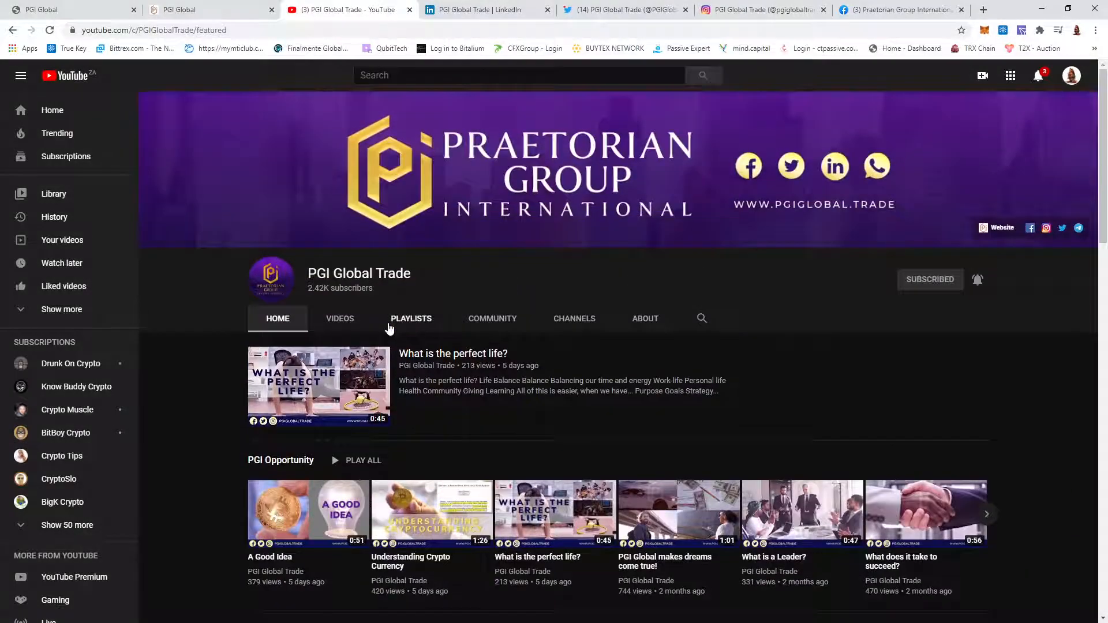
pyautogui.scroll(-3)
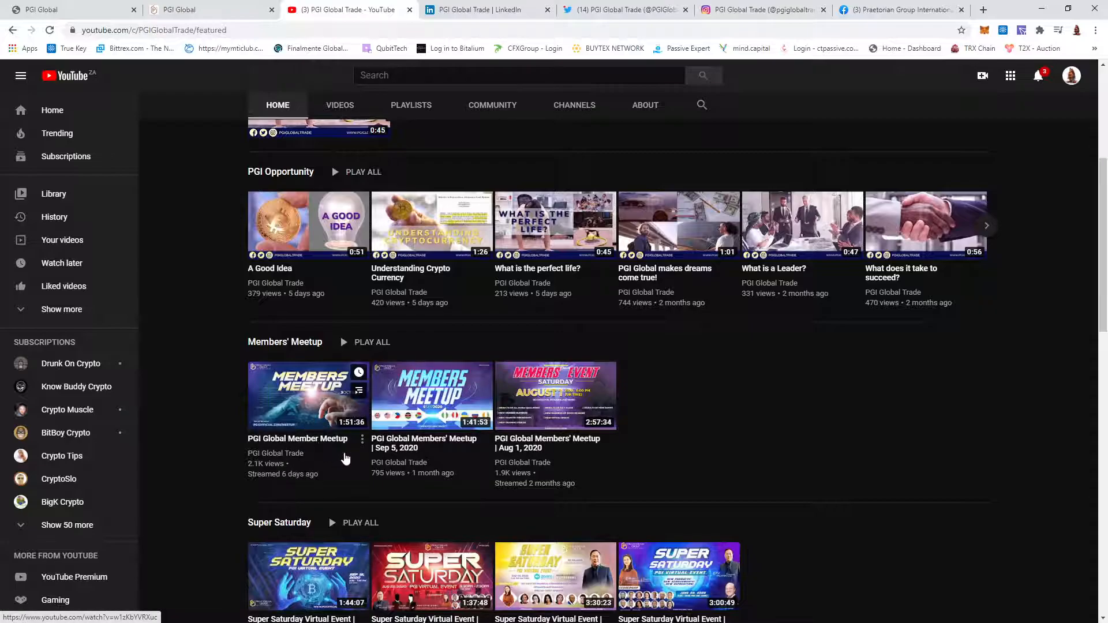
pyautogui.moveTo(346, 486)
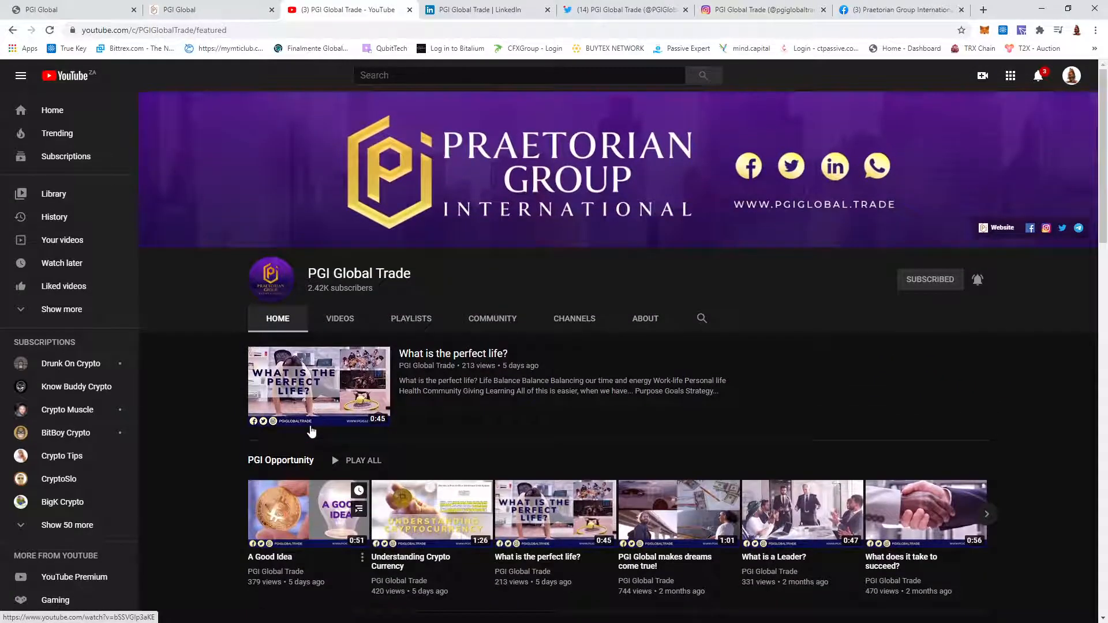
# Scroll the member dashboard's earnings, rank and Silver agreement panels, then expand My Earnings.
pyautogui.click(205, 9)
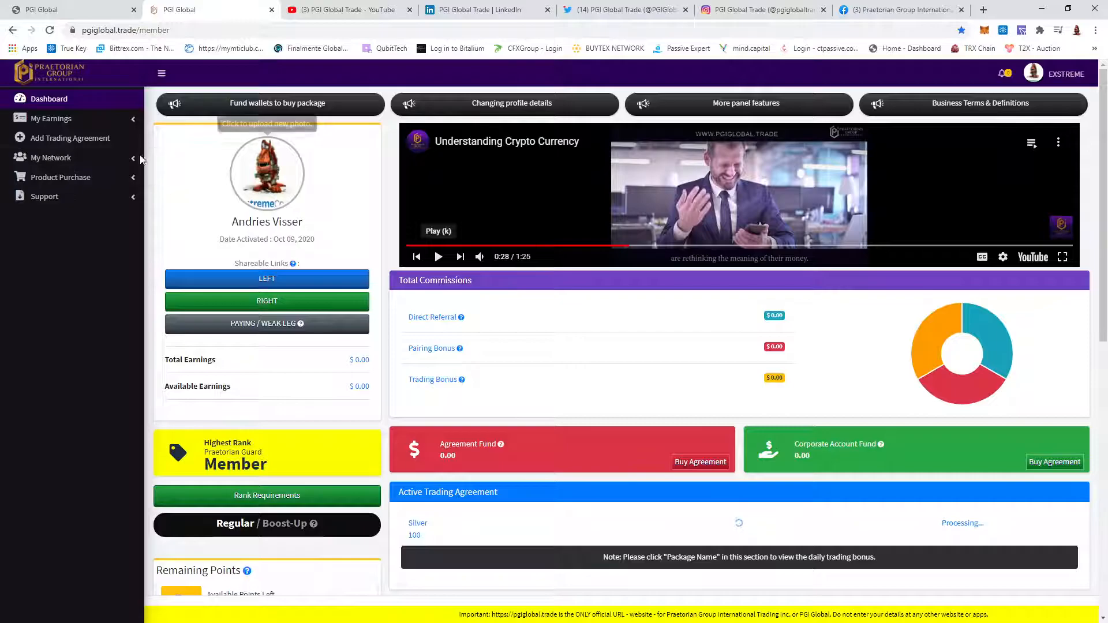
pyautogui.scroll(-3)
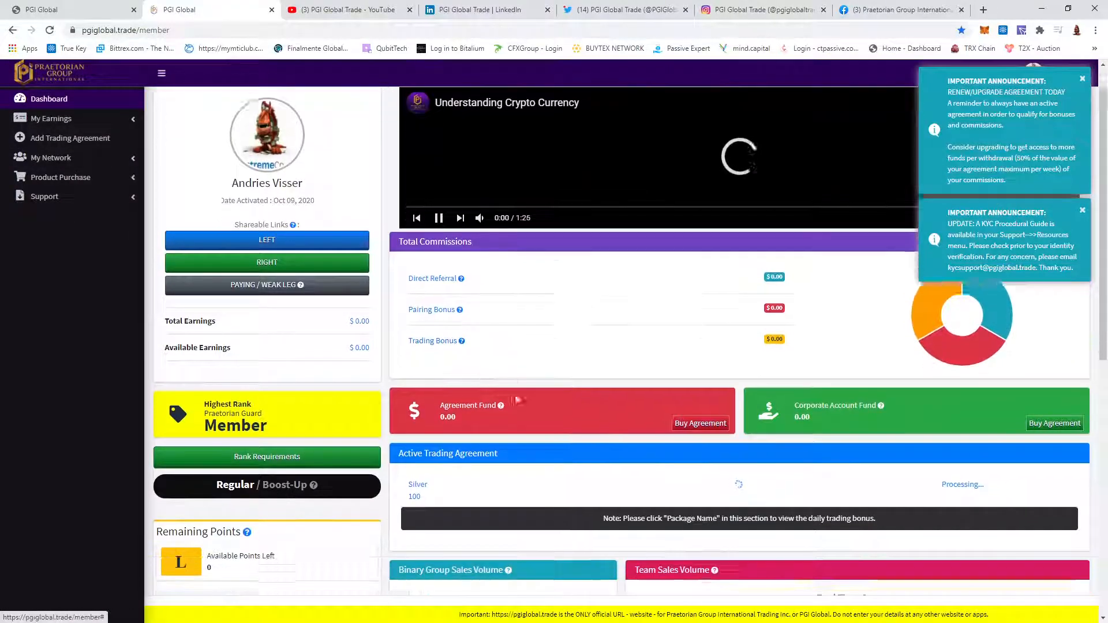
pyautogui.scroll(-3)
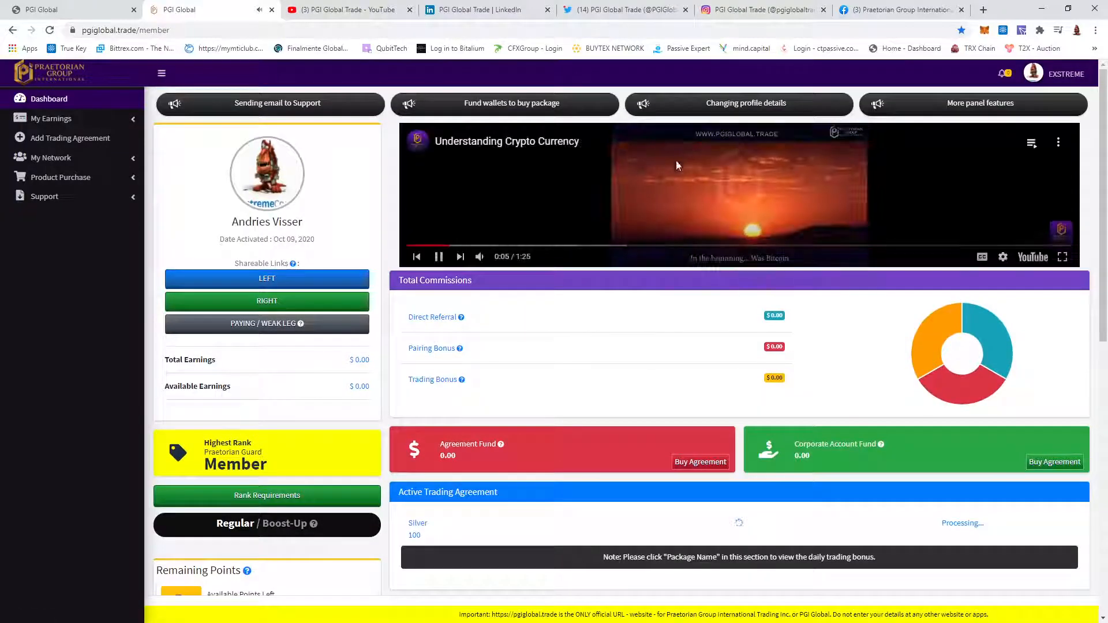
pyautogui.scroll(-3)
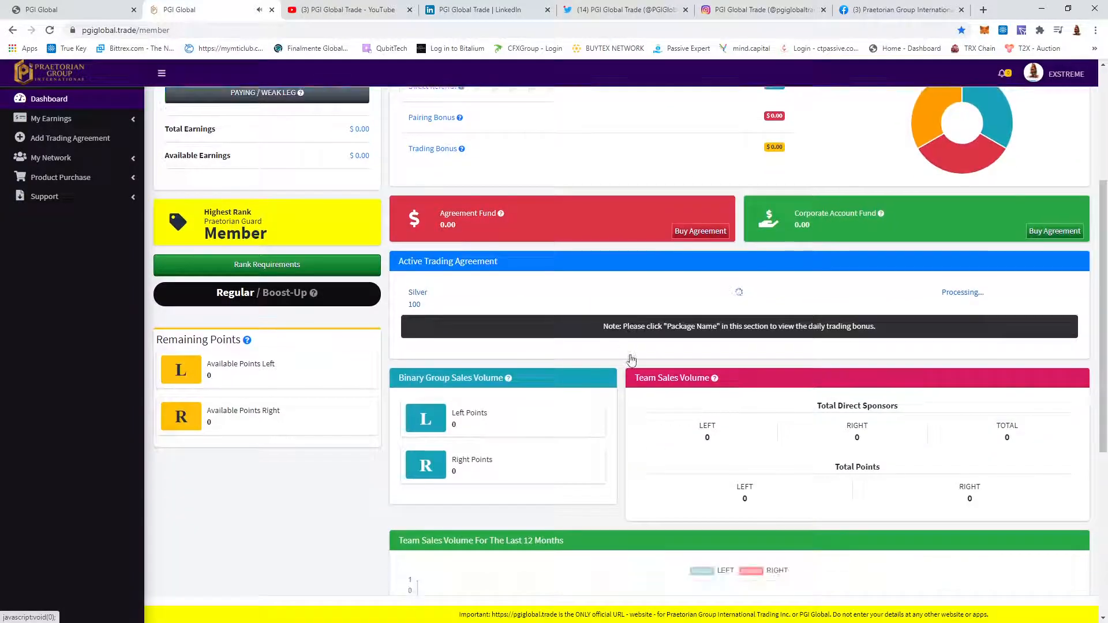
pyautogui.click(51, 118)
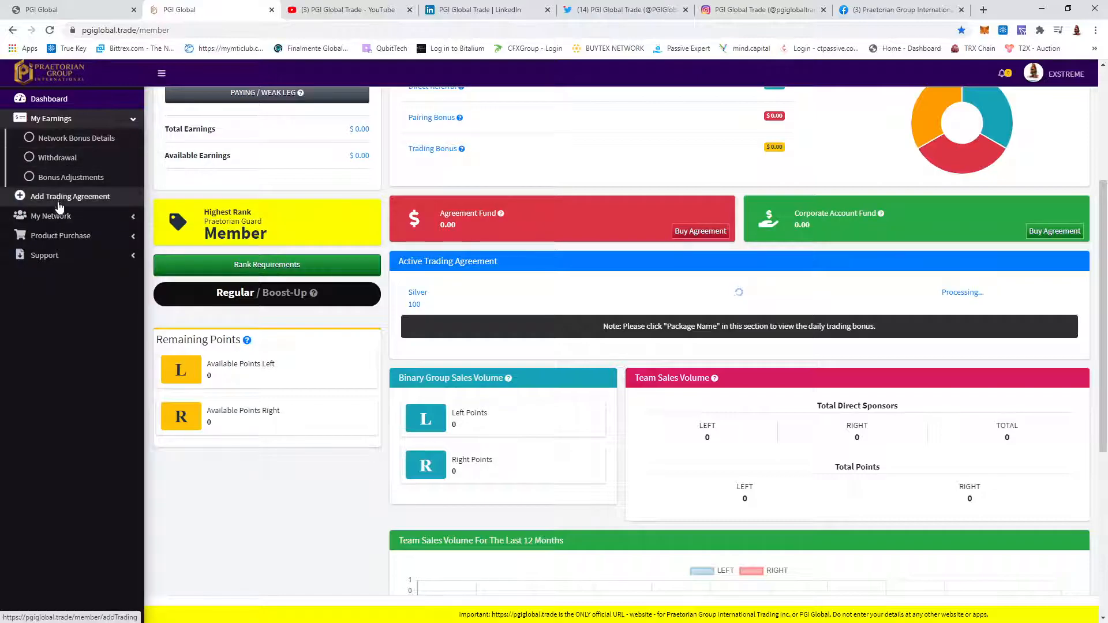
# View the Silver $100 to Titanium $500,000 trading packages, then expand product purchase options.
pyautogui.click(69, 195)
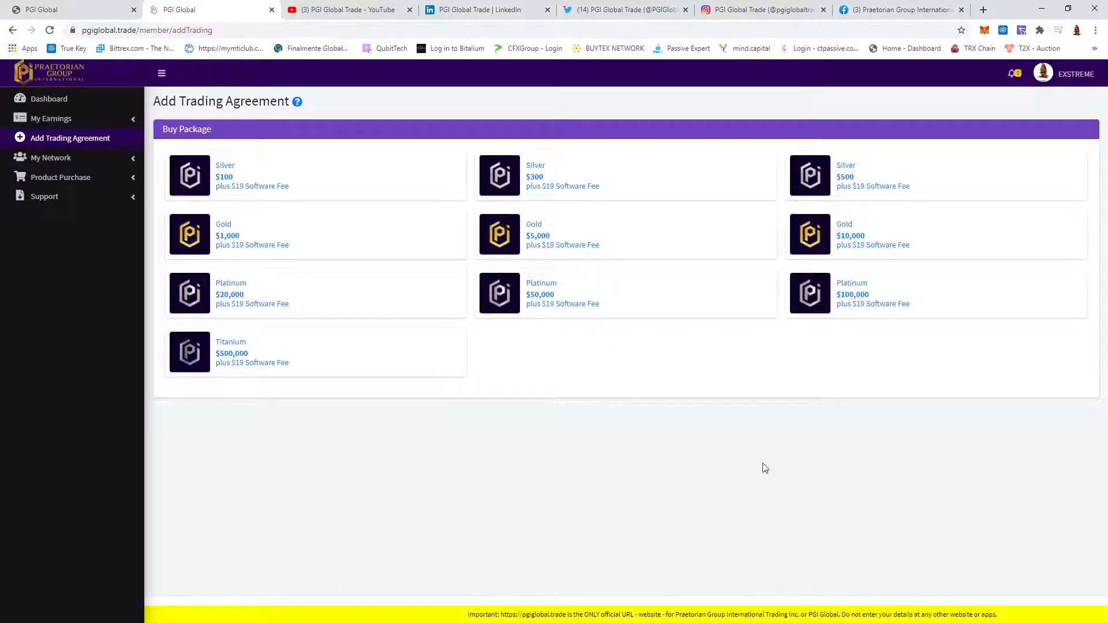
pyautogui.moveTo(749, 276)
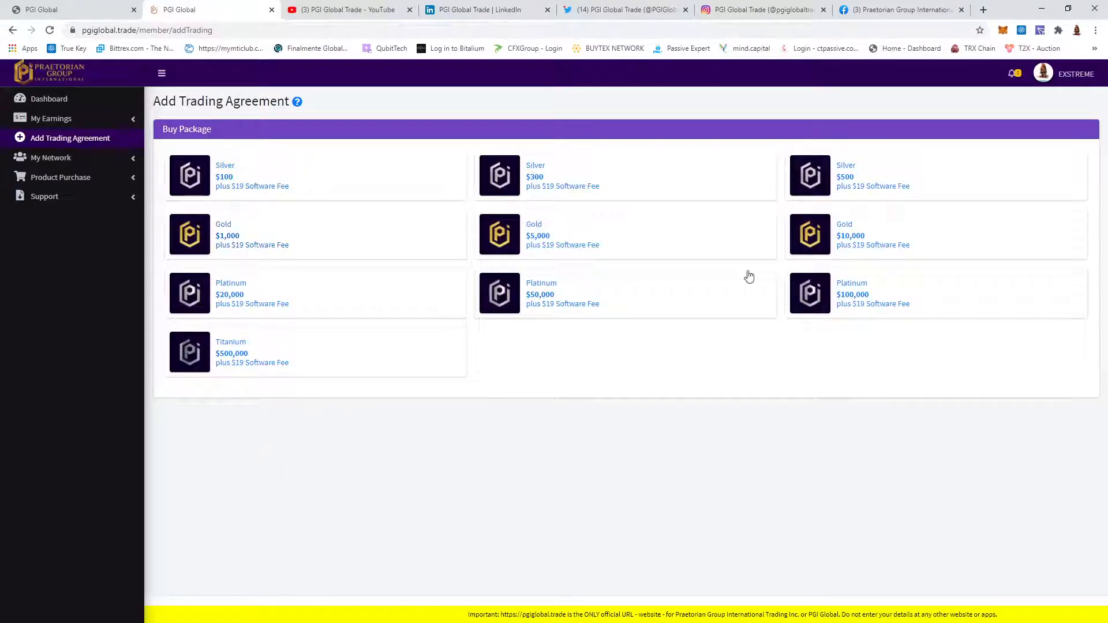
pyautogui.moveTo(472, 374)
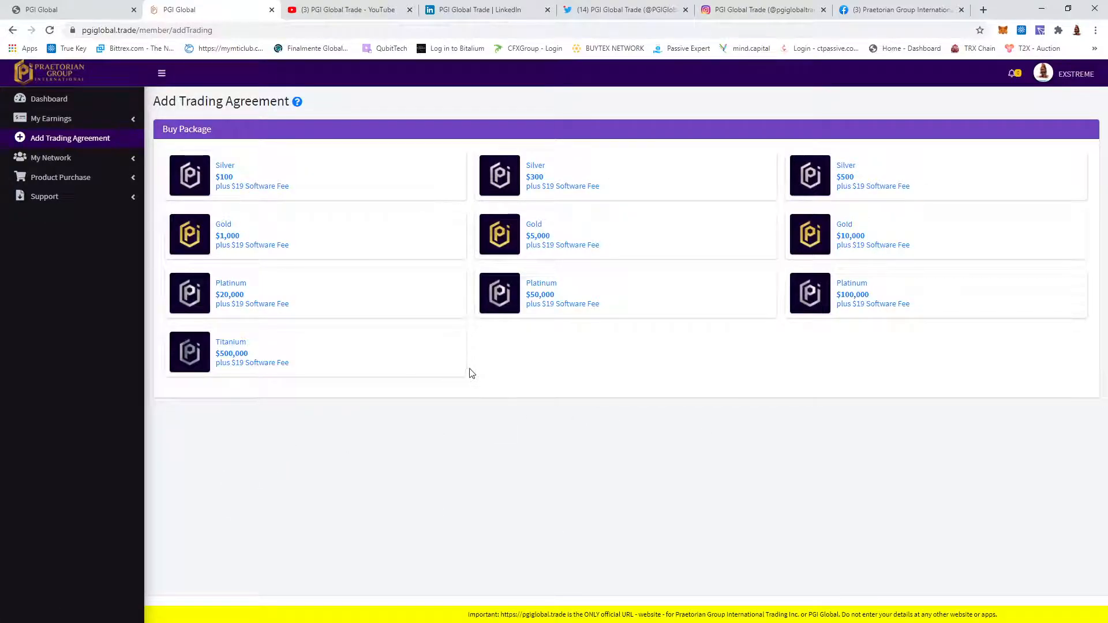
pyautogui.moveTo(246, 373)
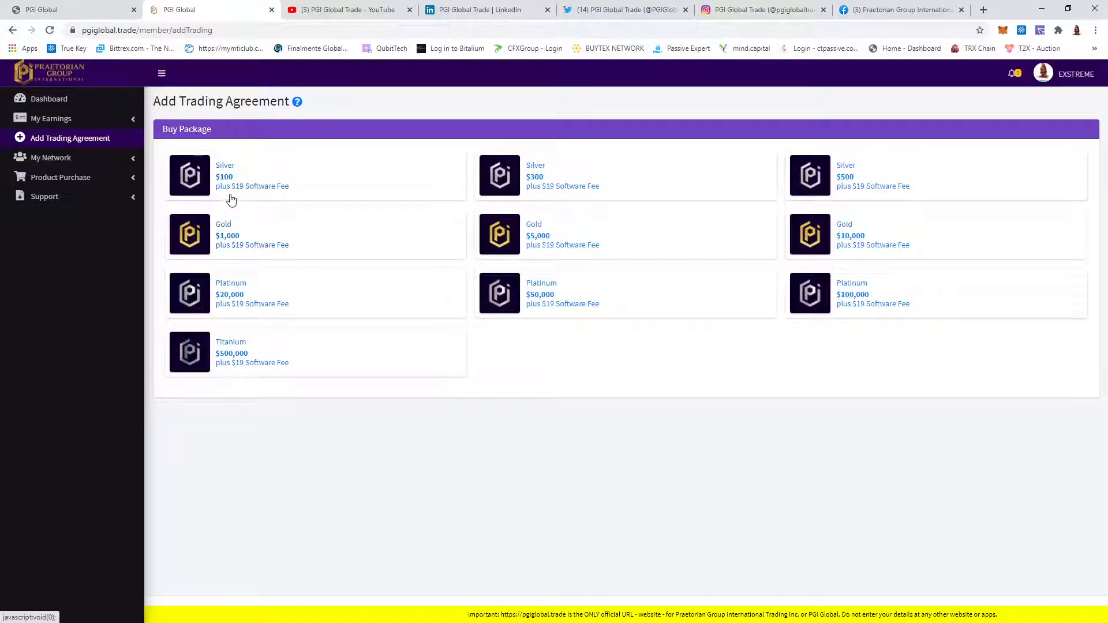
pyautogui.moveTo(283, 196)
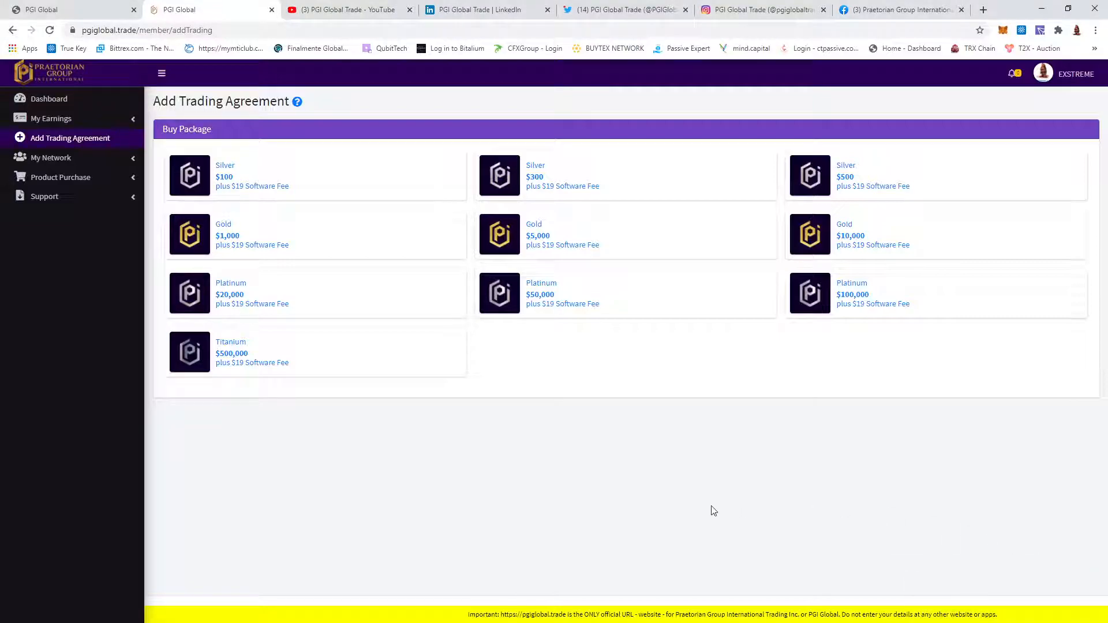
pyautogui.moveTo(637, 520)
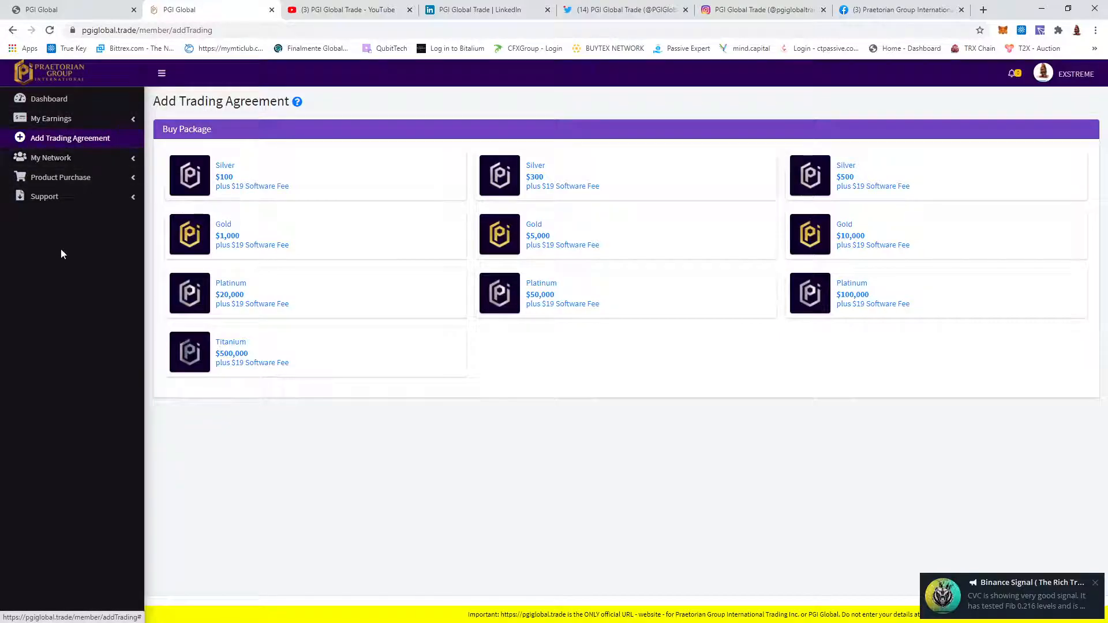
pyautogui.click(60, 177)
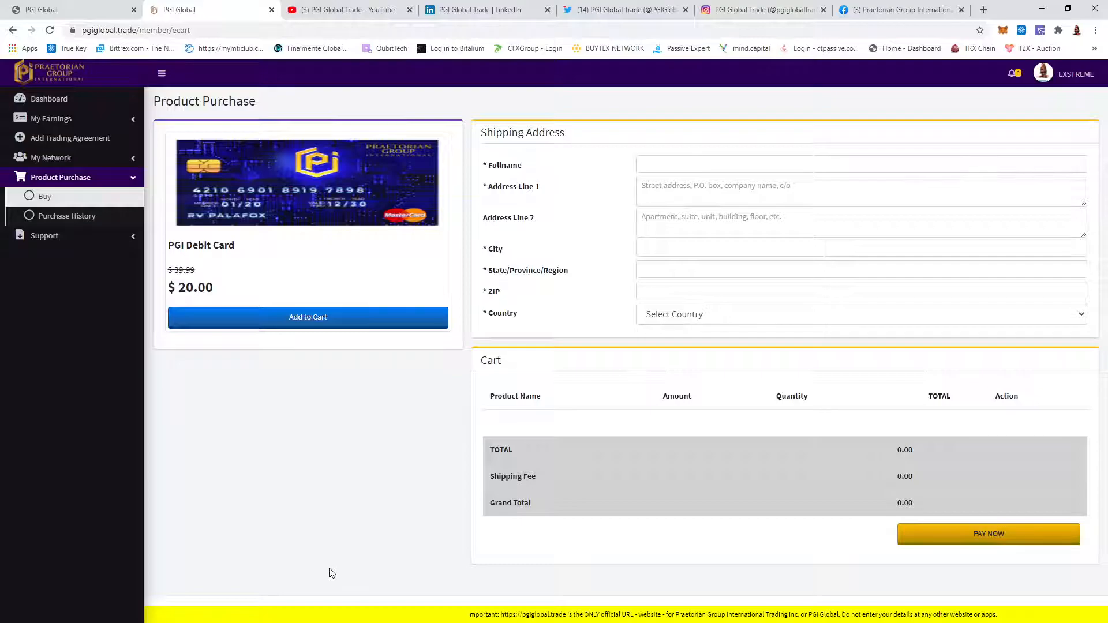
pyautogui.moveTo(368, 570)
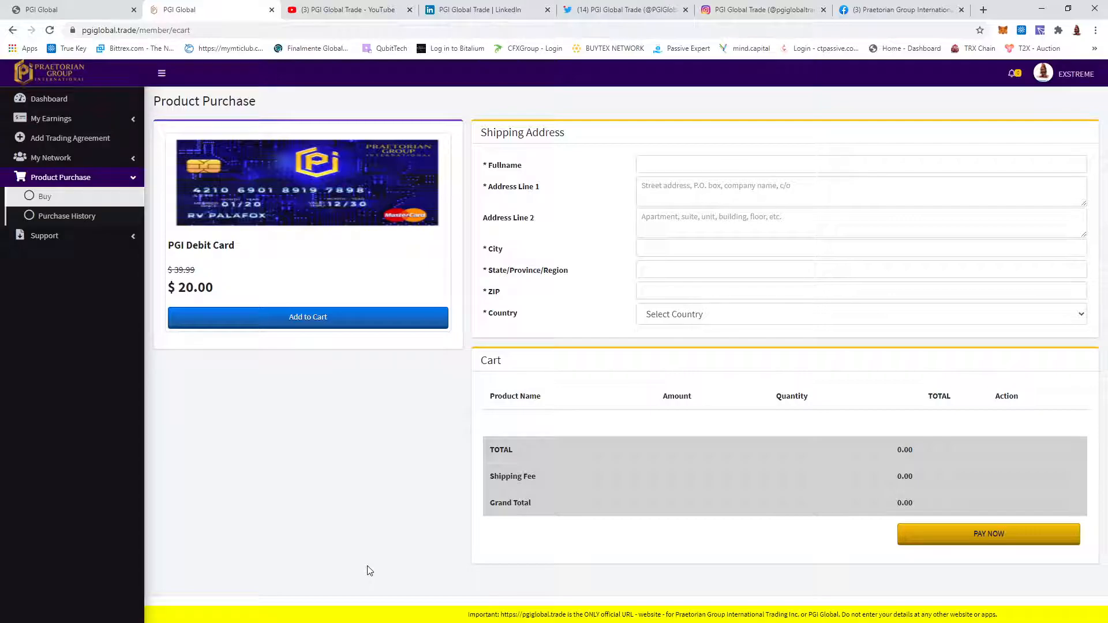
pyautogui.moveTo(459, 519)
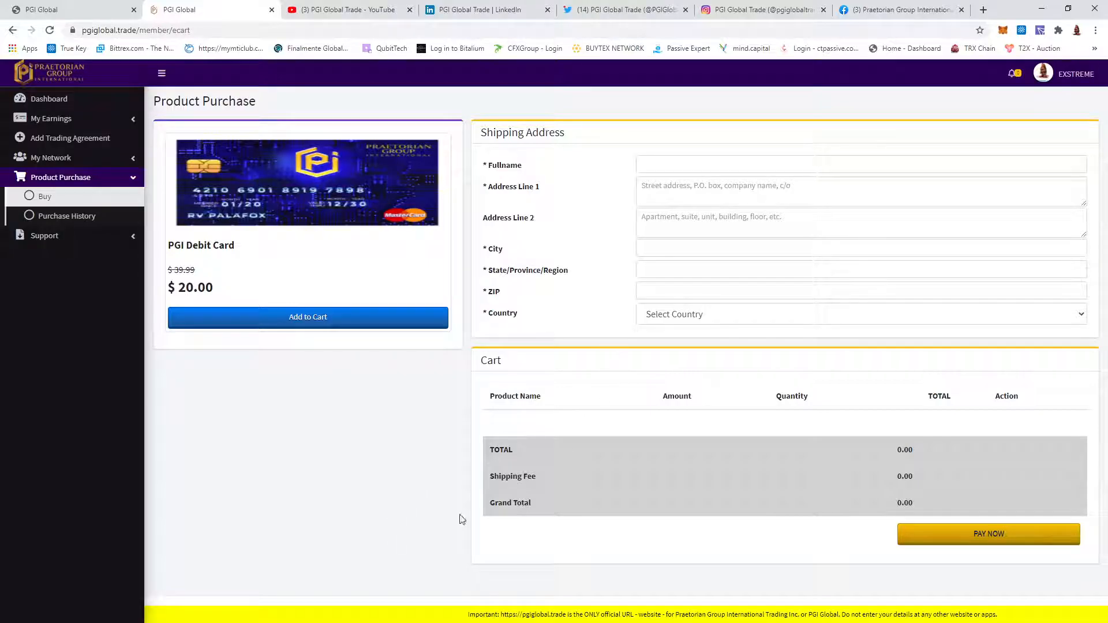
pyautogui.moveTo(386, 529)
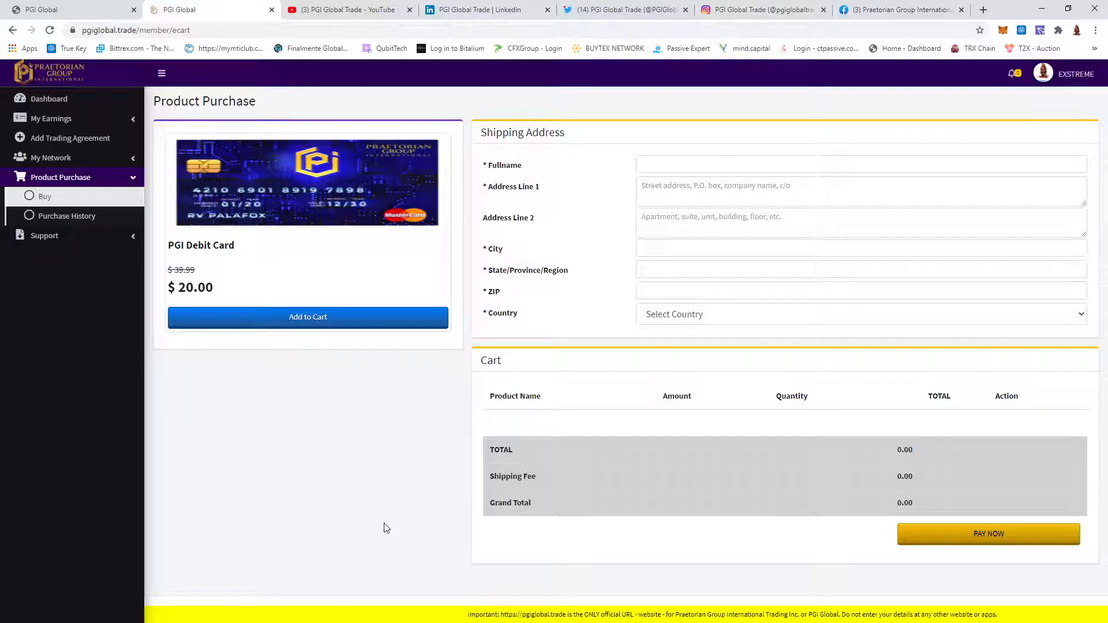
pyautogui.moveTo(387, 522)
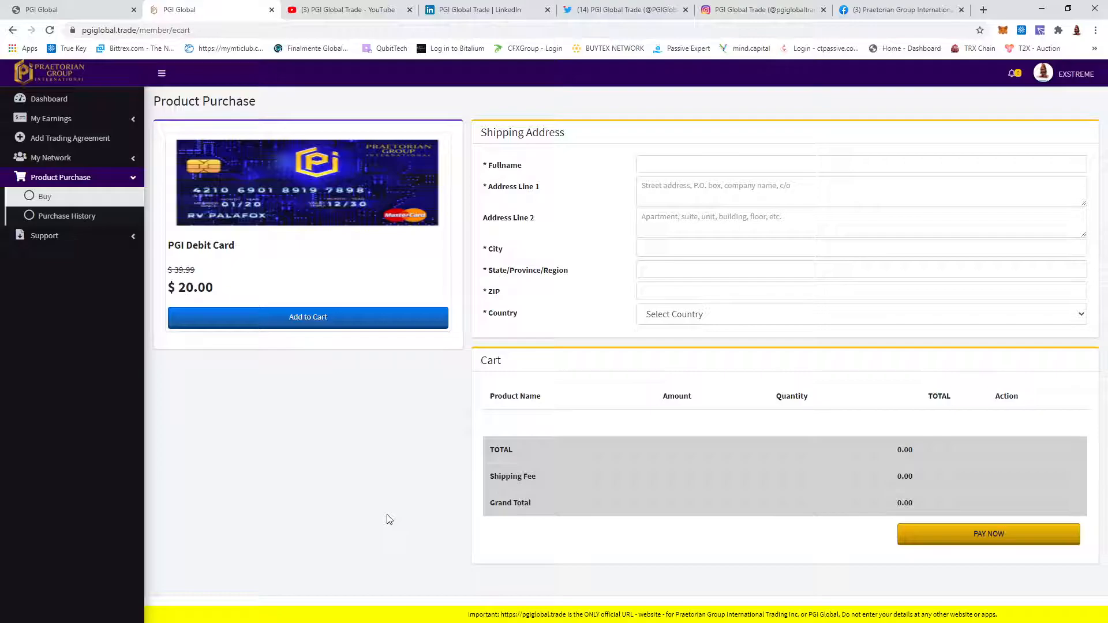
pyautogui.moveTo(385, 523)
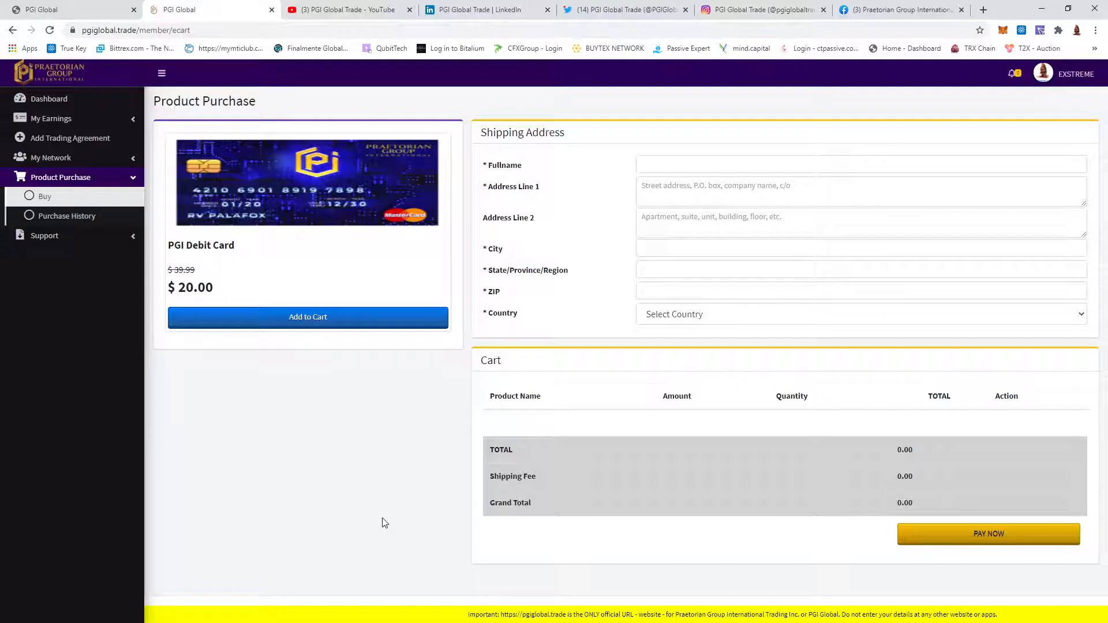
pyautogui.moveTo(126, 201)
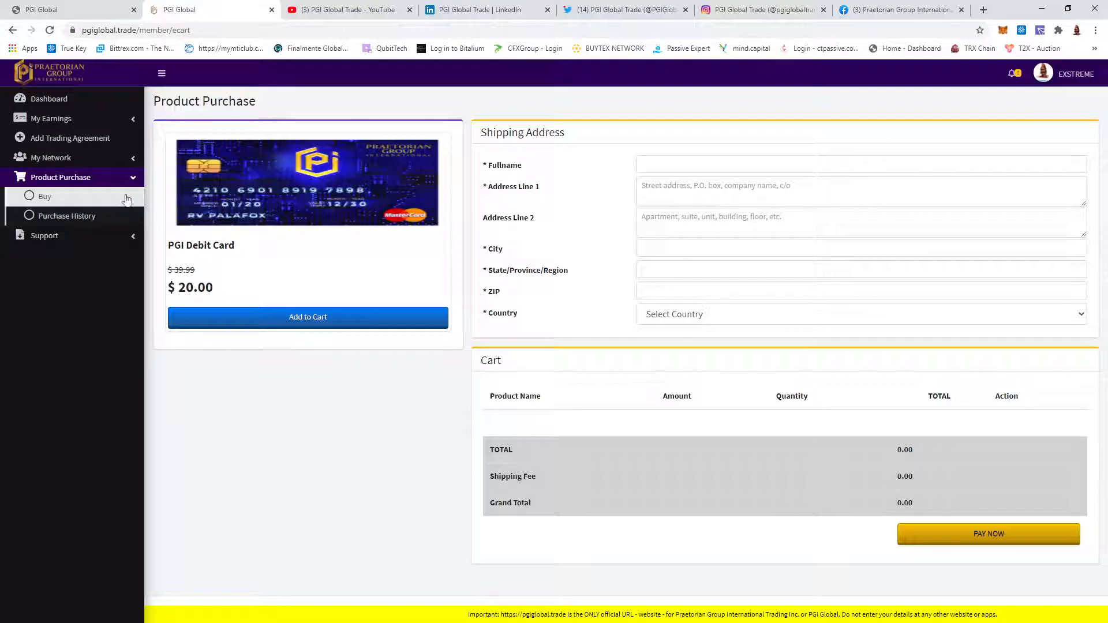
pyautogui.moveTo(103, 440)
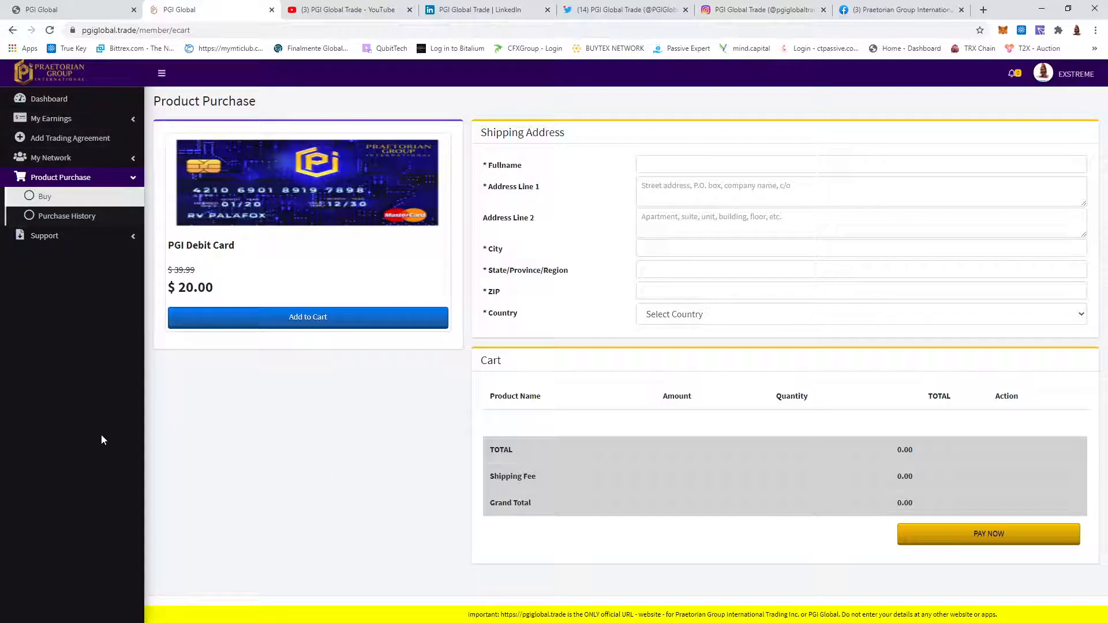